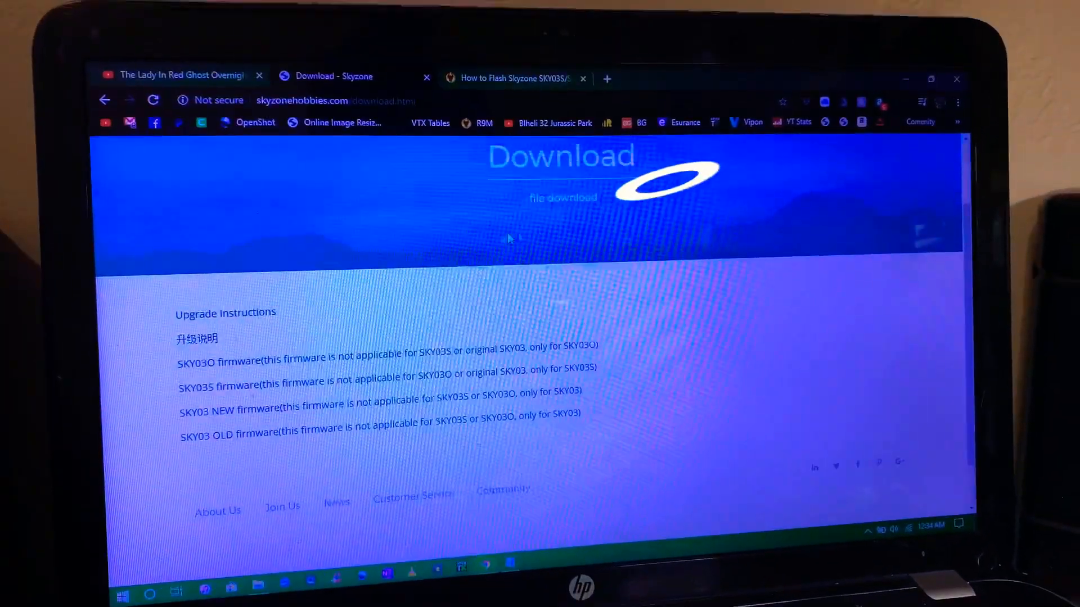
# Scroll up the Skyzone download page toward the SKY03O firmware link
pyautogui.scroll(3)
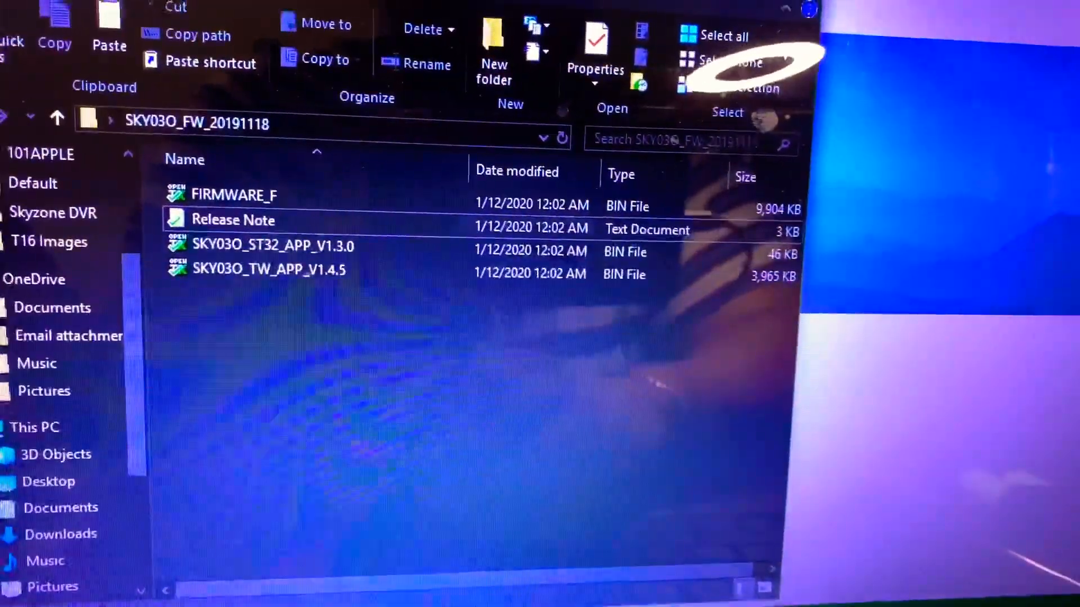
pyautogui.doubleClick(233, 220)
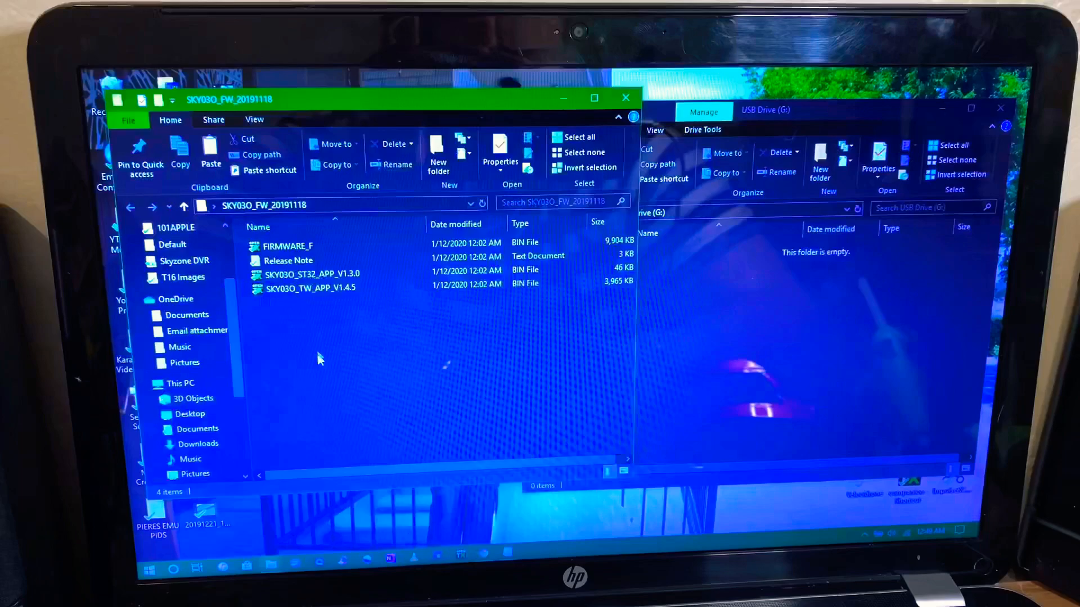
# Copy SKY03O_ST32_APP_V1.3.0 and SKY03O_TW_APP_V1.4.5 and paste them into USB Drive (G:)
pyautogui.click(303, 278)
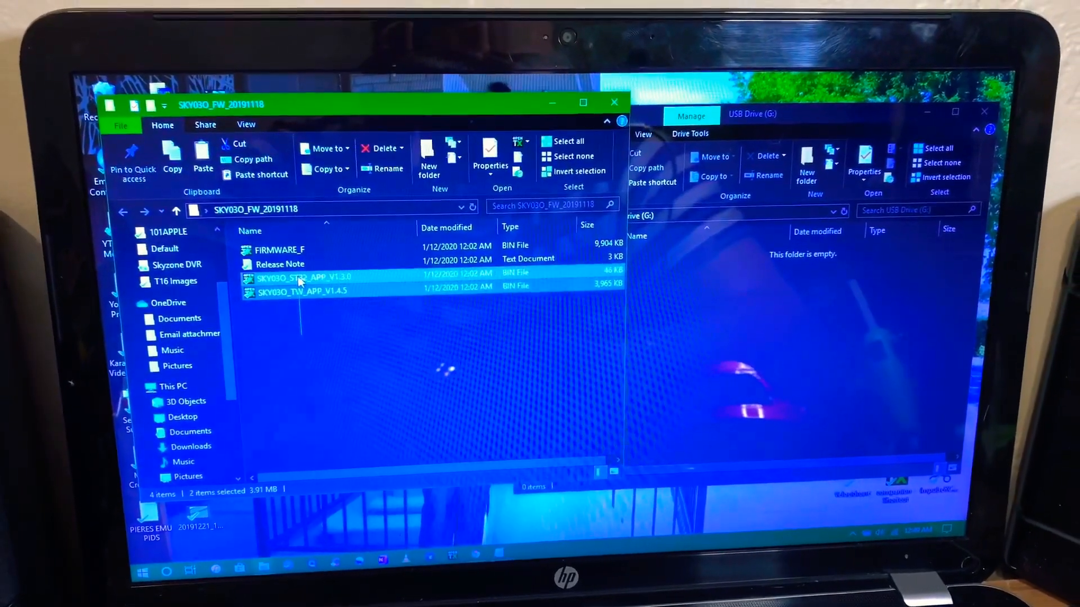
pyautogui.rightClick(300, 278)
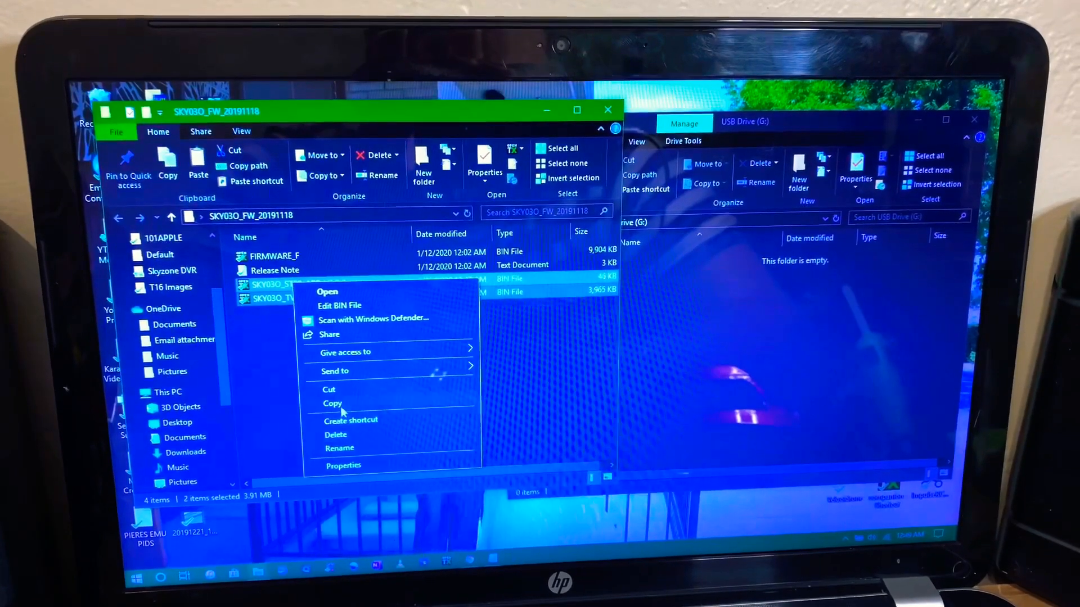
pyautogui.click(330, 379)
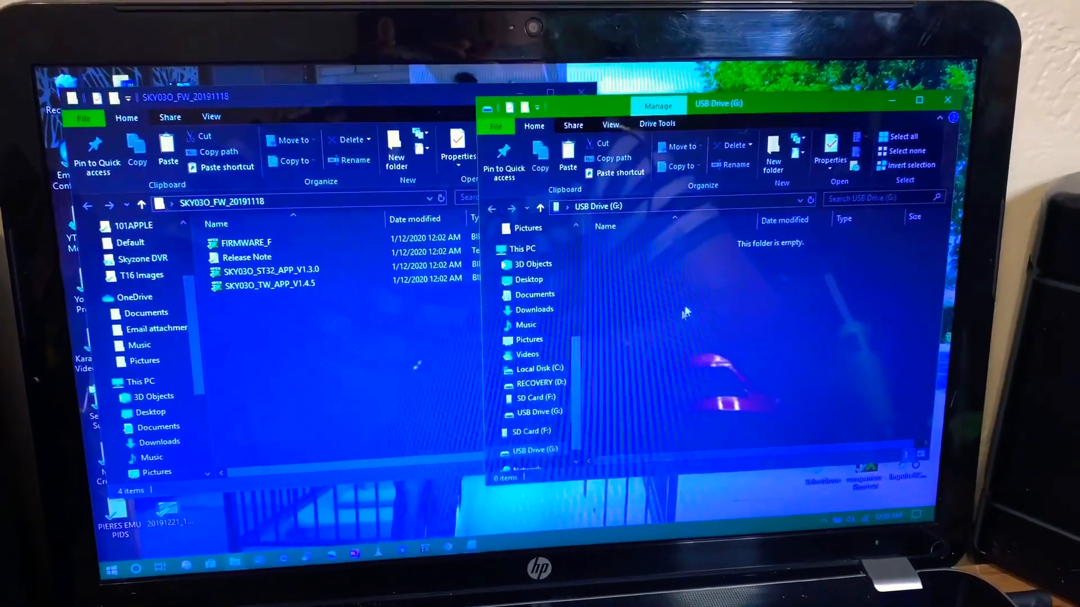
pyautogui.rightClick(750, 310)
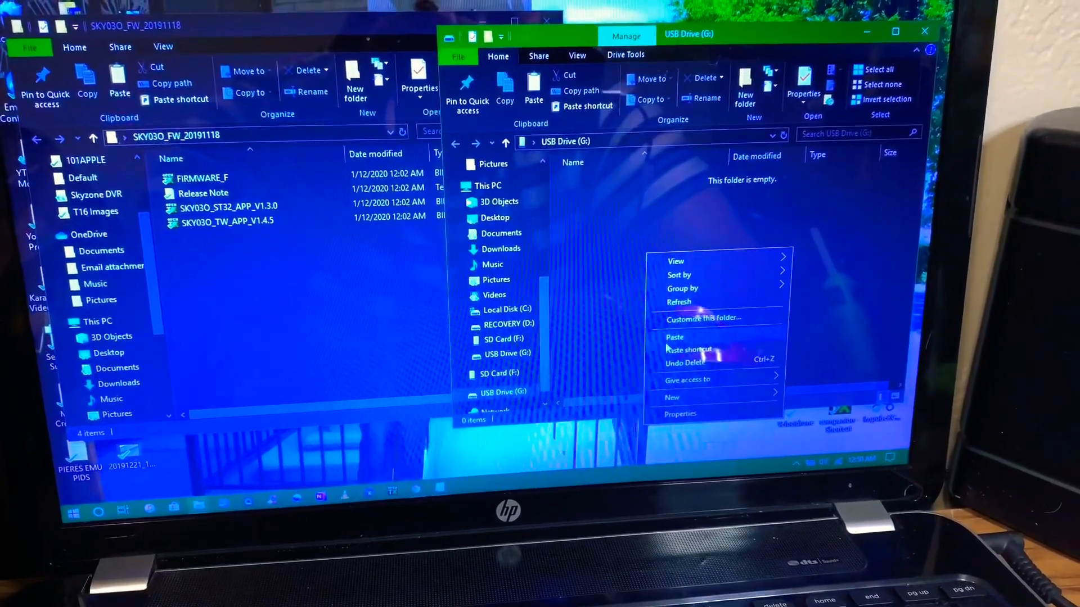
pyautogui.click(674, 337)
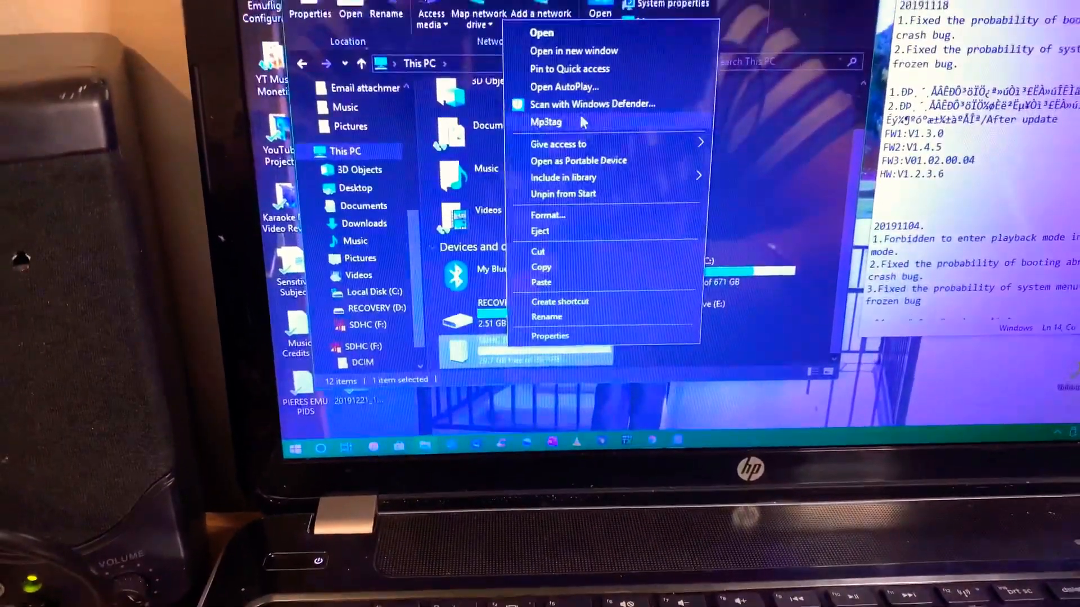
# Quick-format SDHC (F:) as FAT32, confirming the data-erase warning and completion notice
pyautogui.click(547, 215)
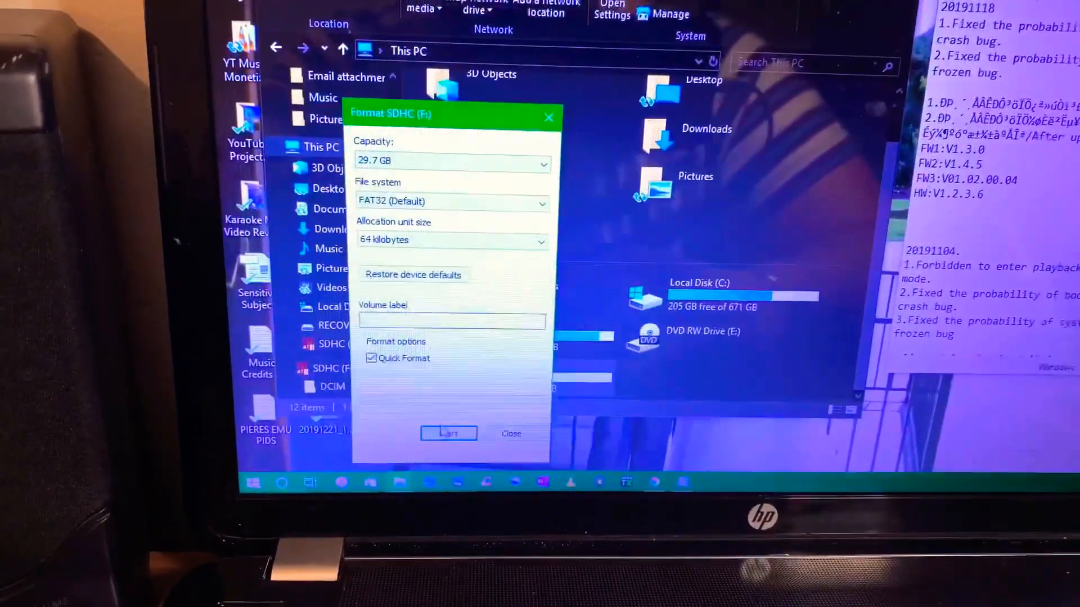
pyautogui.click(448, 433)
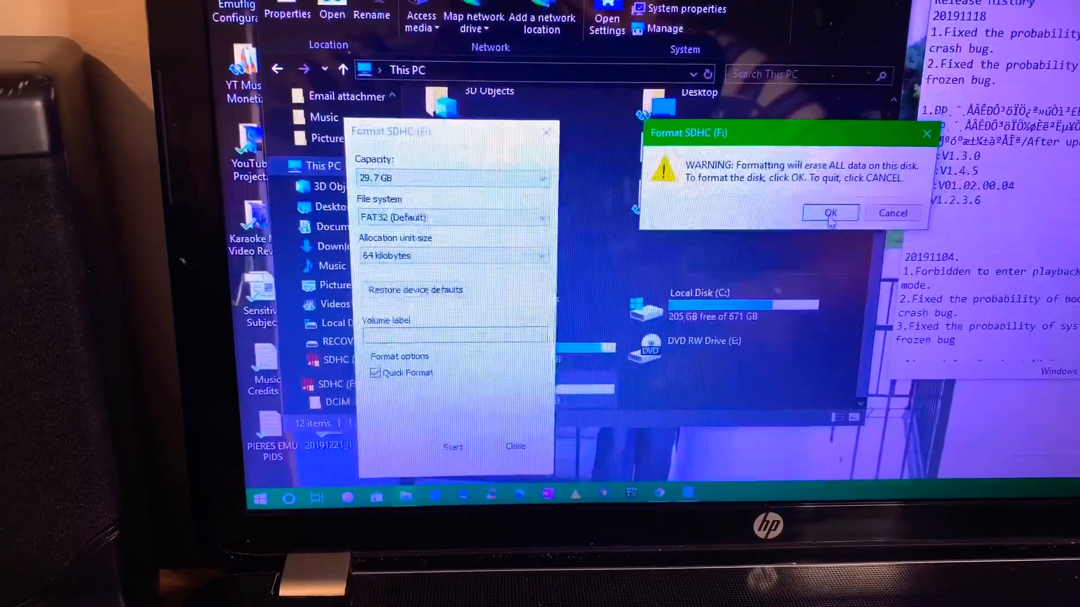
pyautogui.click(830, 212)
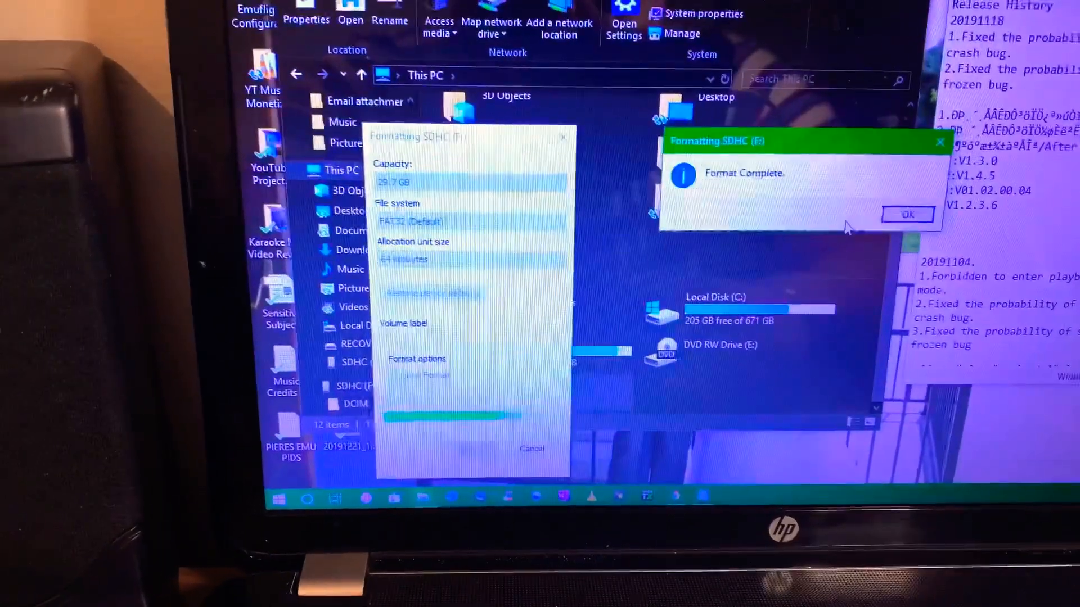
pyautogui.click(907, 214)
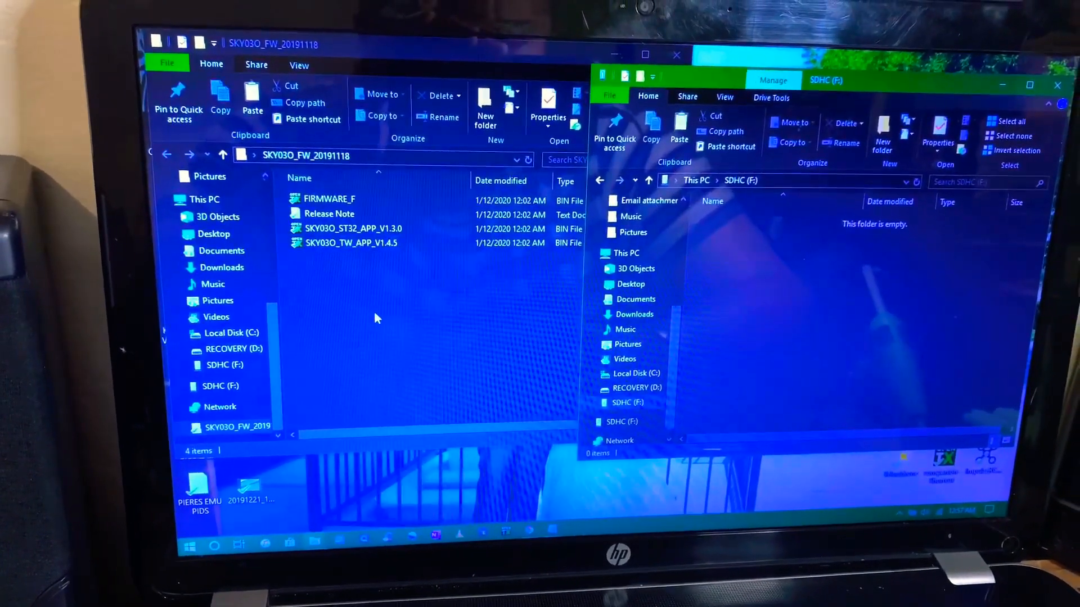
# Select the 9,904 KB FIRMWARE_F file in the SKY03O_FW_20191118 folder
pyautogui.click(342, 199)
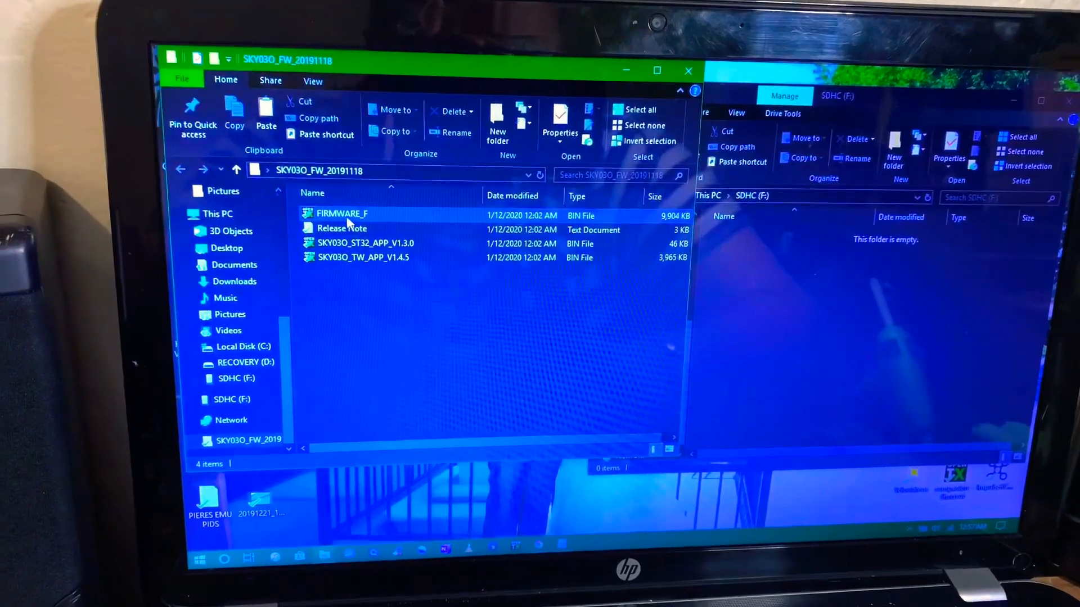